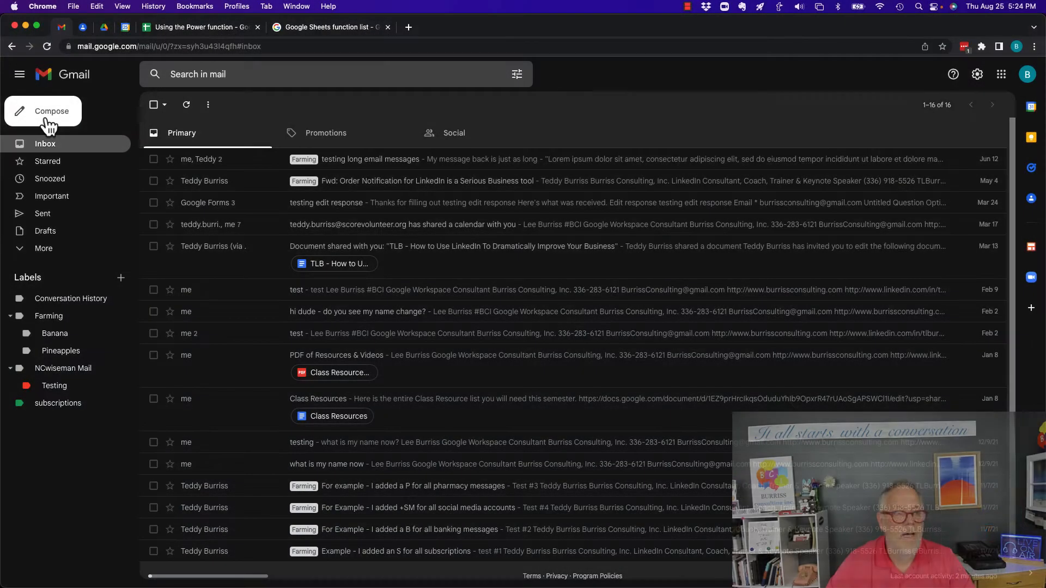
Step: Compose an email to the 'tedd' contact, subject 'Hey - let's go to lunch', body 'I'm buying', and send it (undone)
text(tedd)
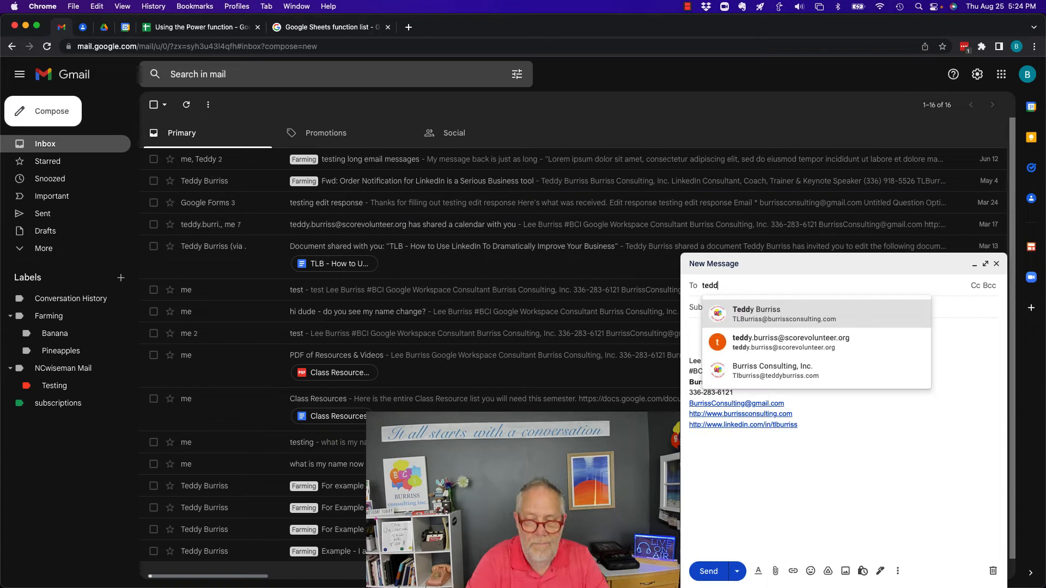
click(784, 314)
text(Hey -)
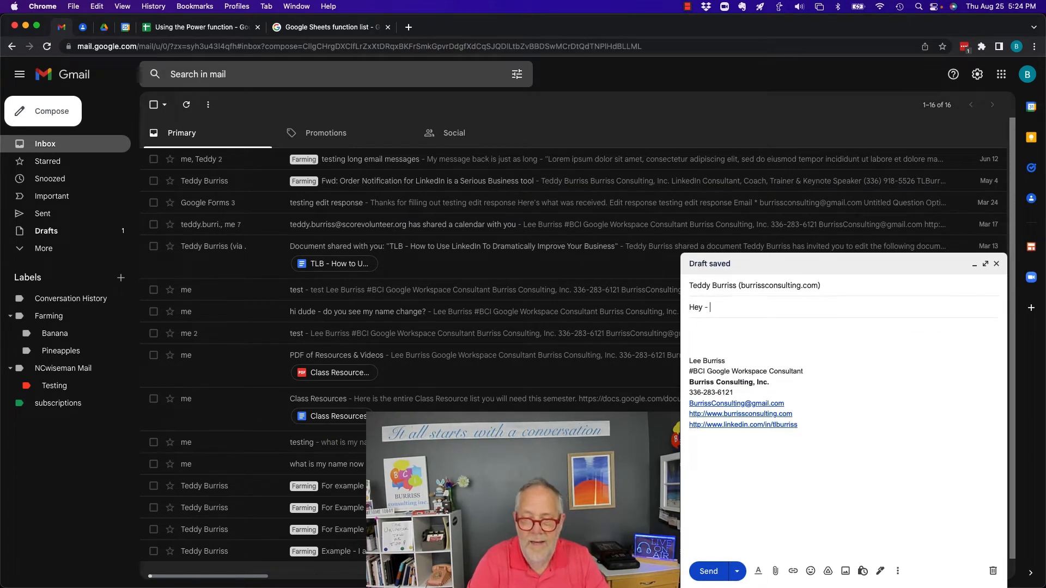
text(let's go to)
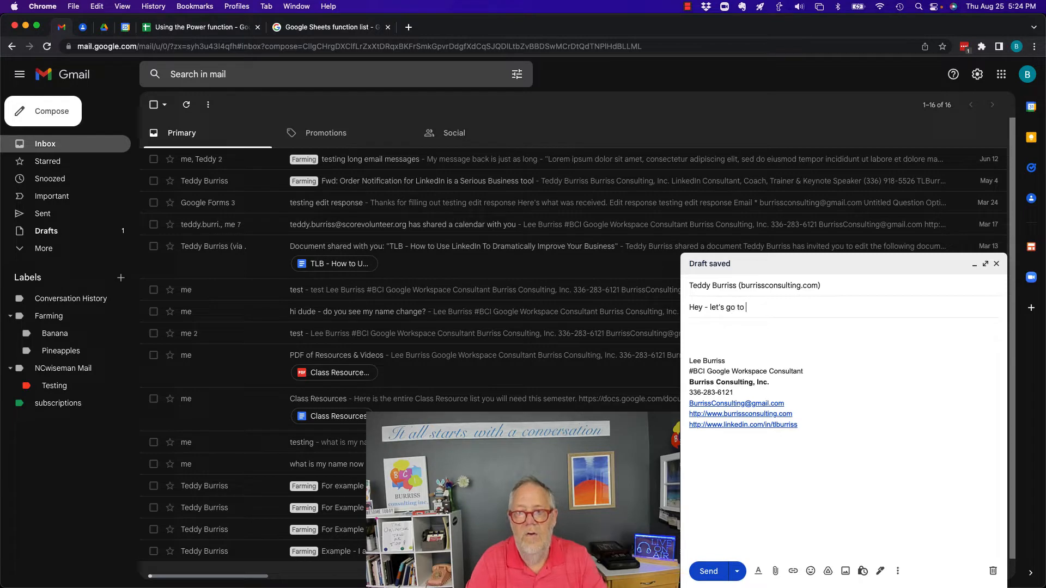
text(lunch)
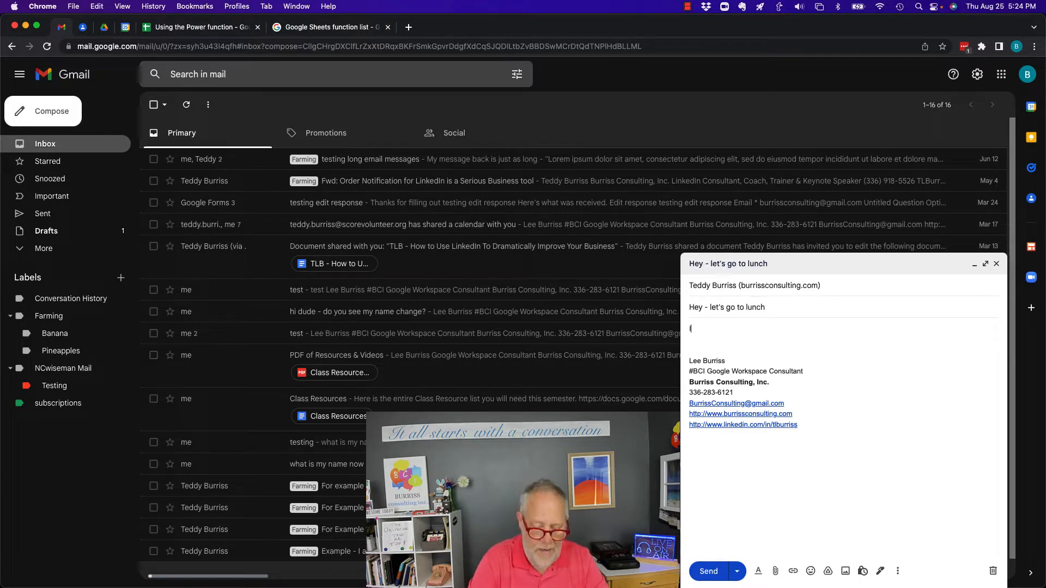
text(I'm buying)
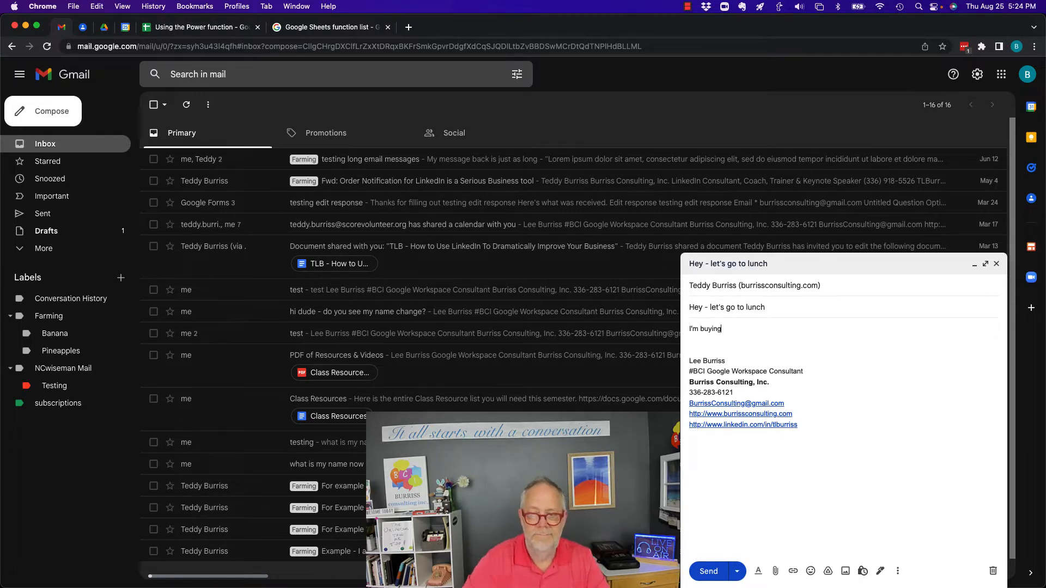
click(709, 571)
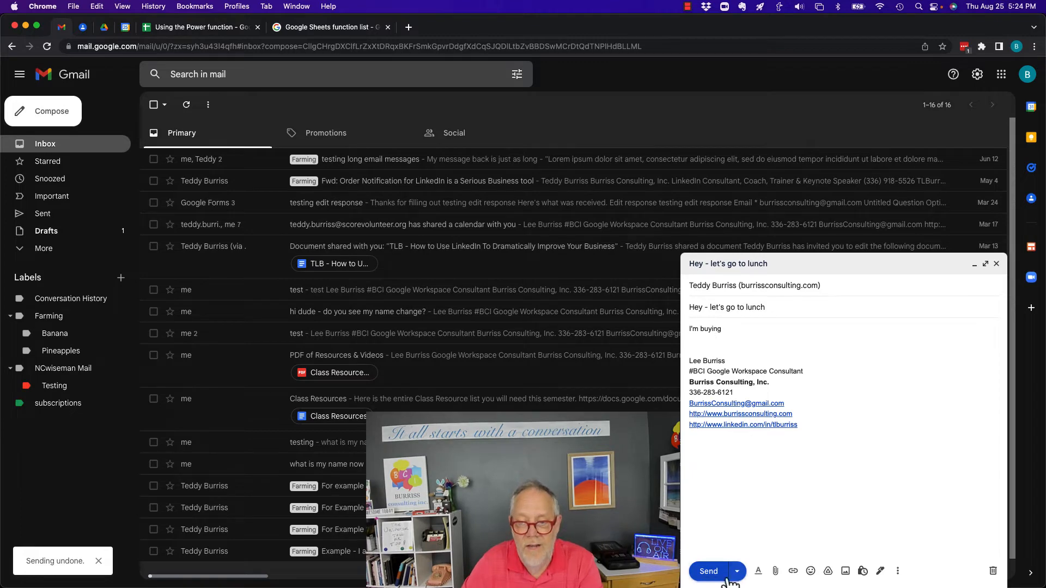
Step: Send the lunch email, view it in Sent, and start an inline reply beneath it
click(708, 571)
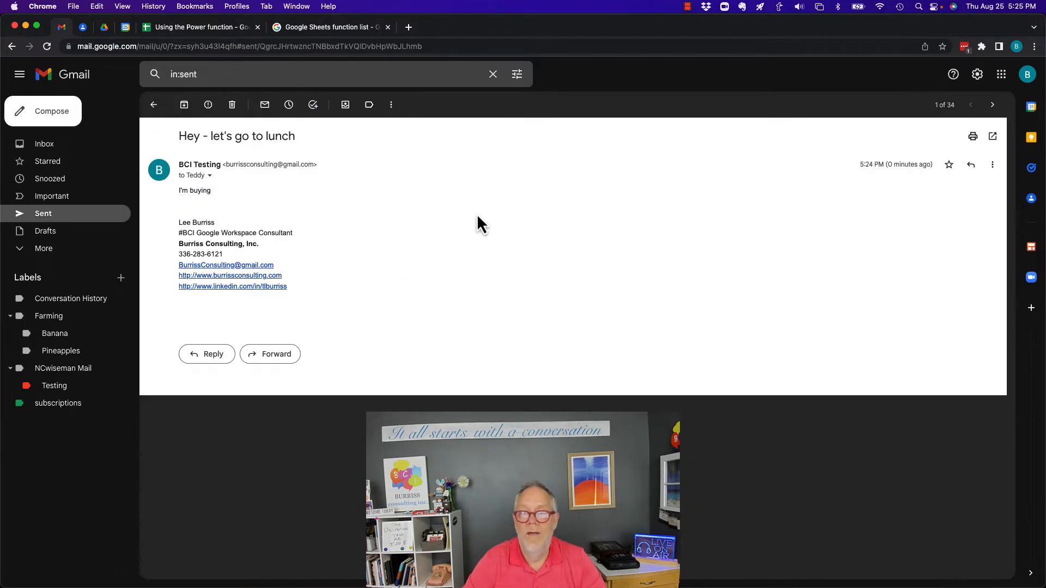
mouse_move(691, 279)
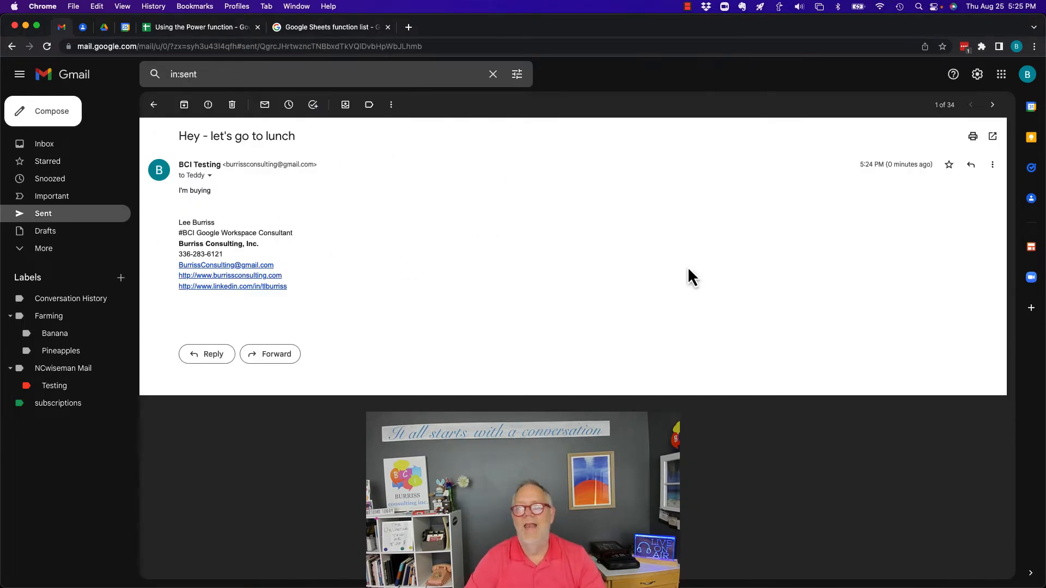
click(992, 165)
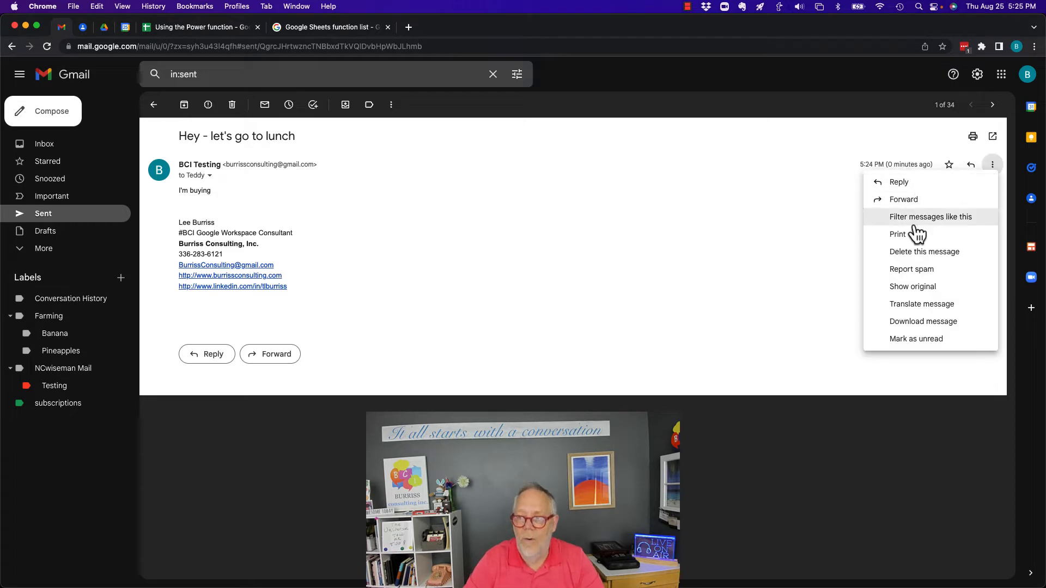
mouse_move(724, 250)
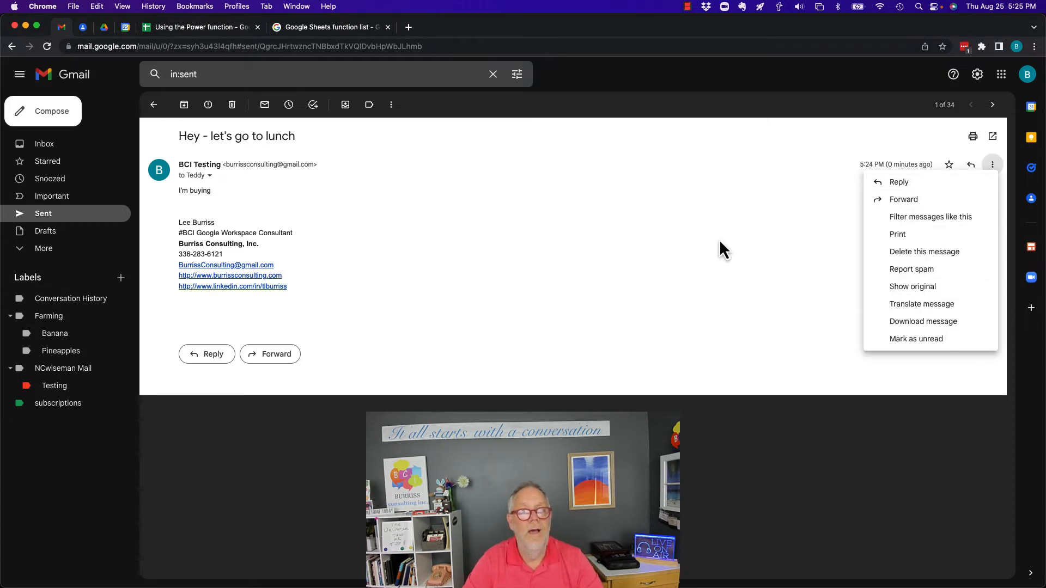
click(992, 165)
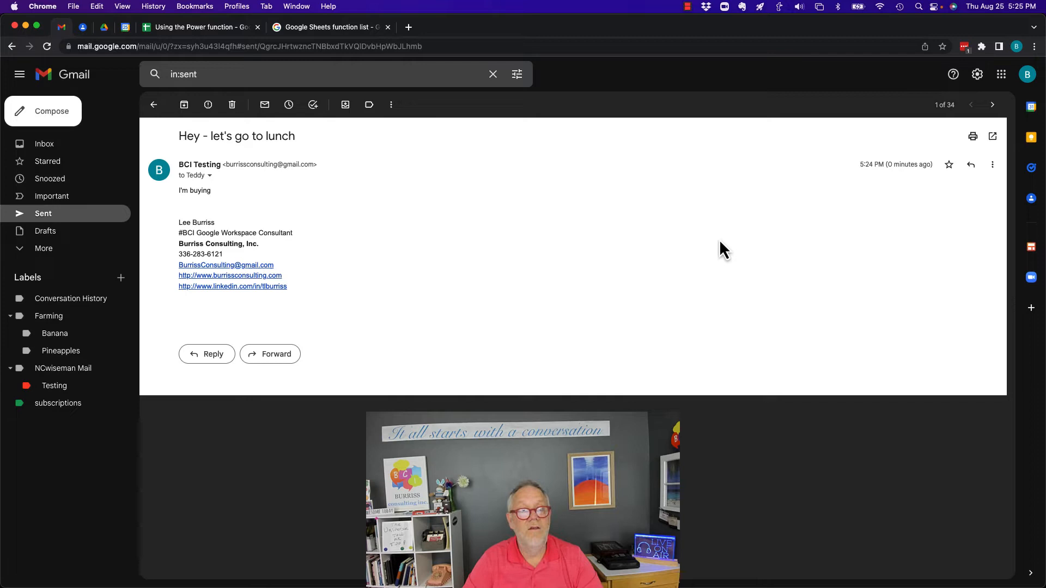
click(992, 164)
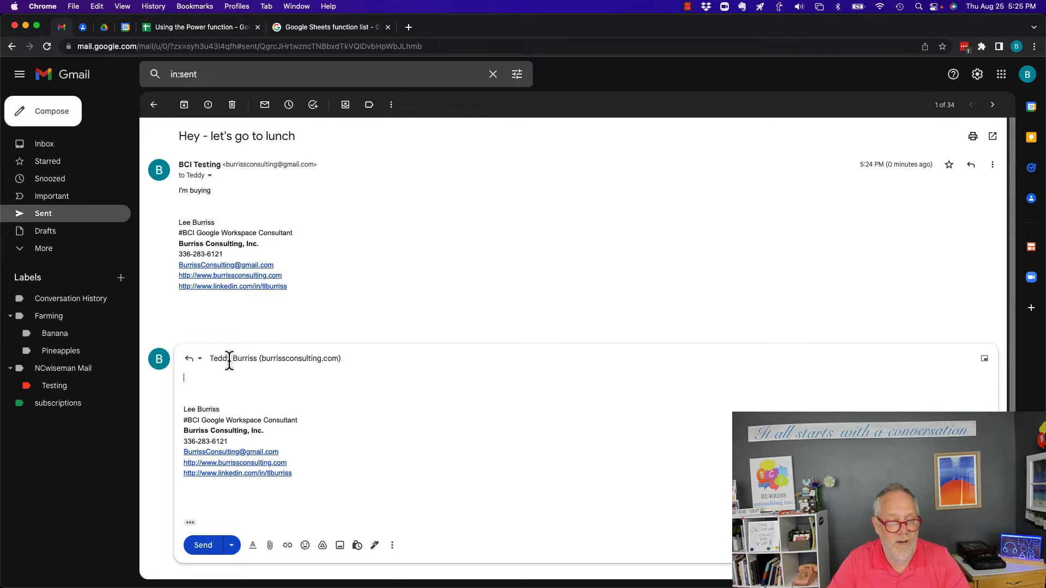
mouse_move(295, 390)
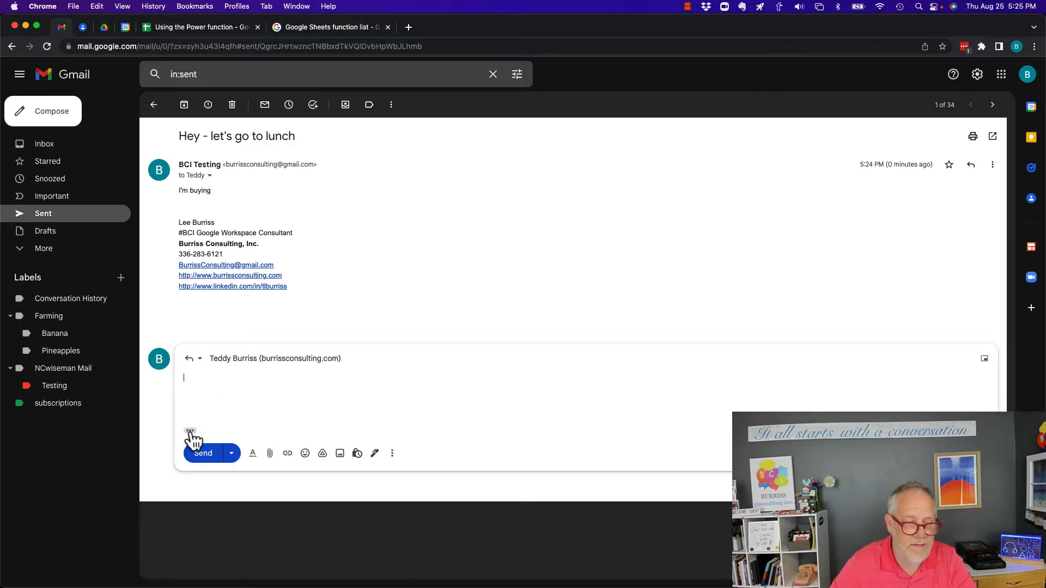
Step: Reveal the quoted 'I'm buying' text and pop the reply out into its own window
click(189, 431)
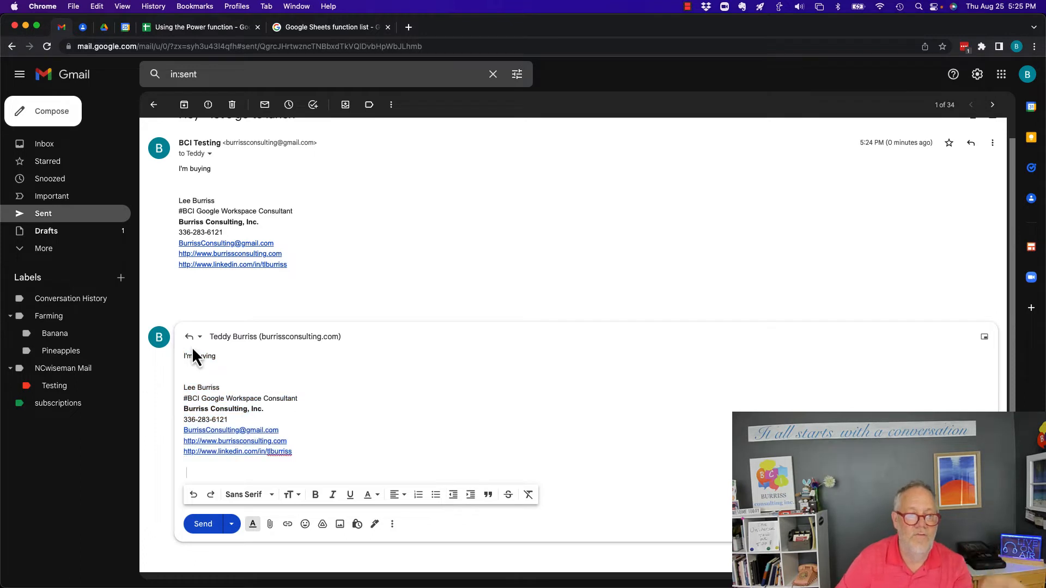
click(198, 336)
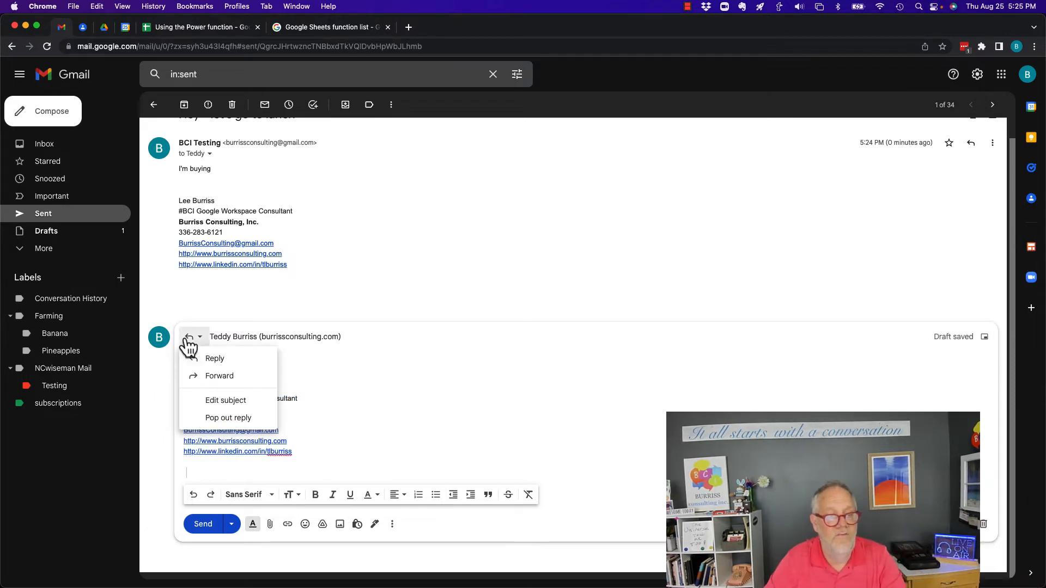
click(228, 418)
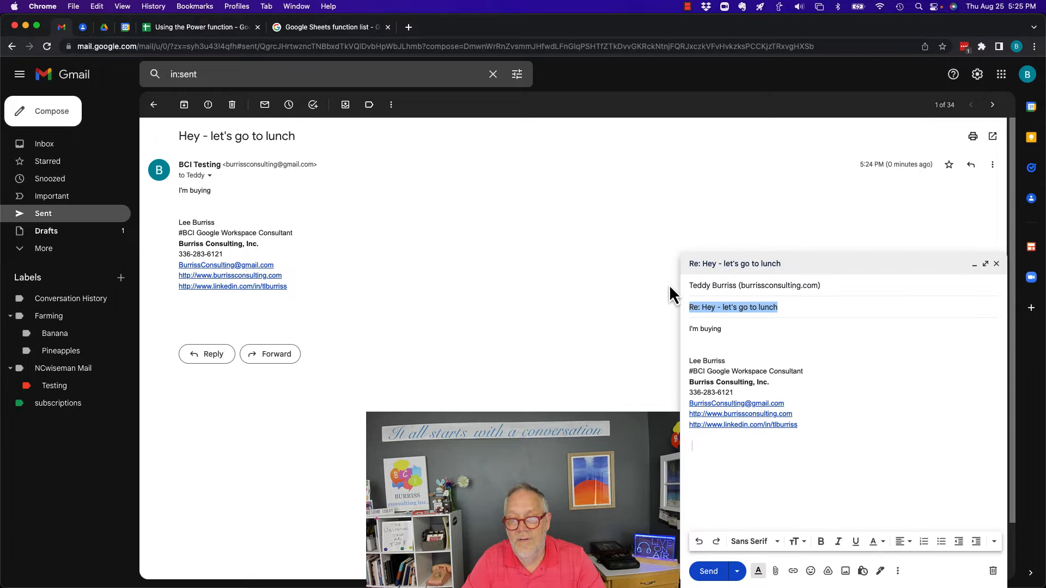
Step: Edit the quoted line to 'BTW - you are buying', then discard the popped-out draft
click(720, 307)
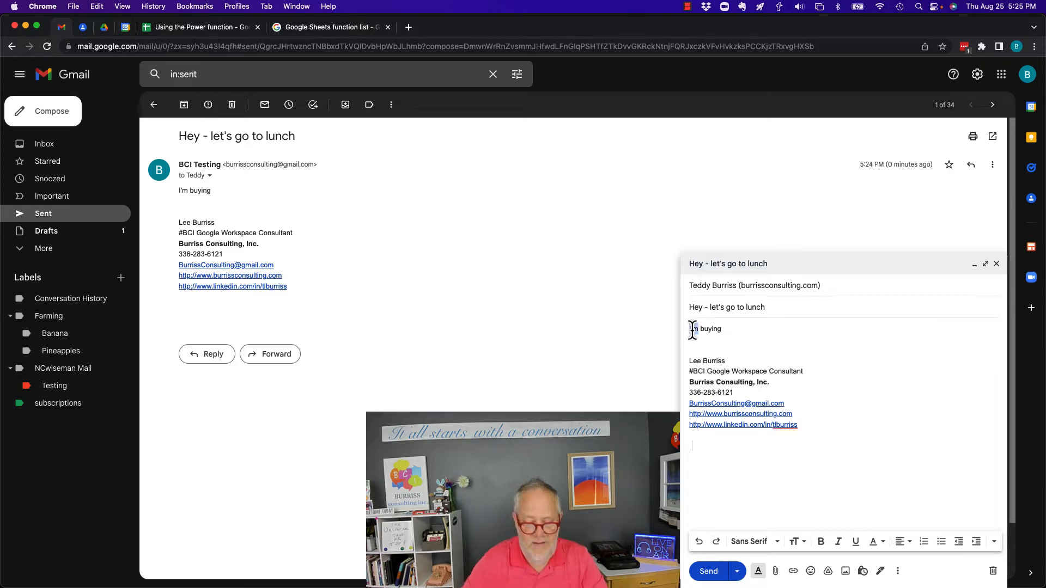
text(BTW -)
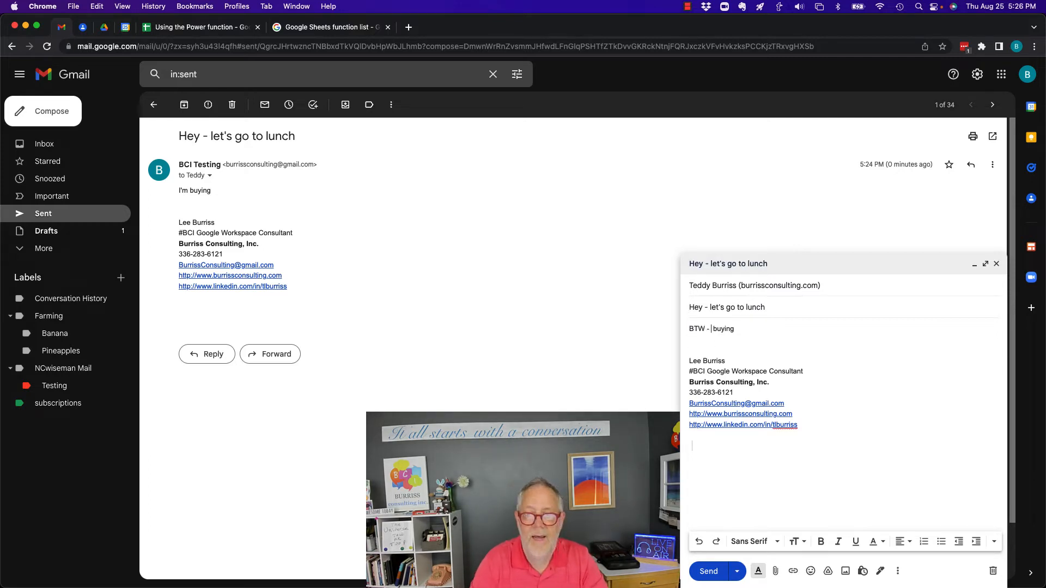
text(you are)
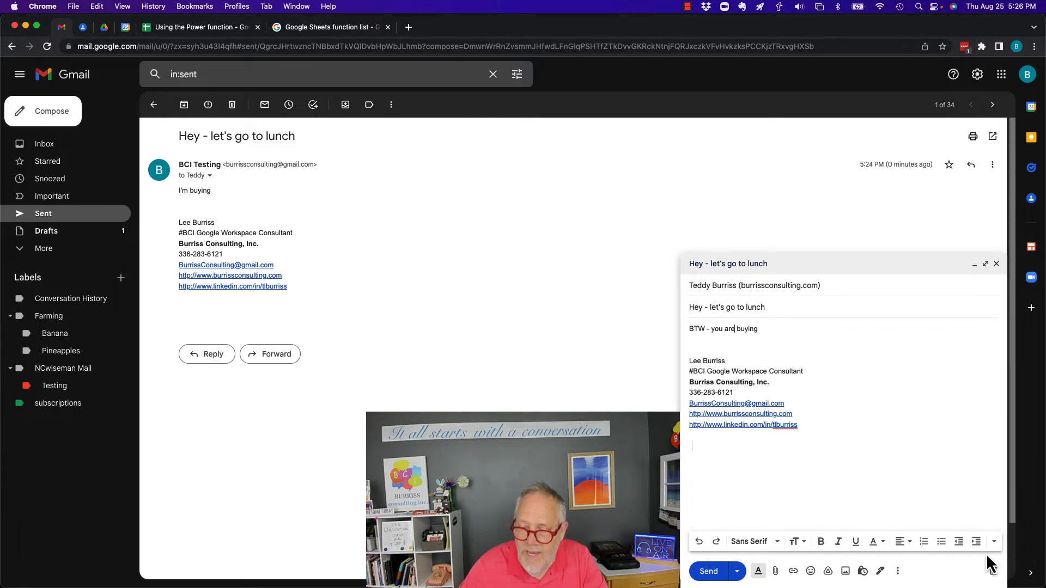
click(996, 263)
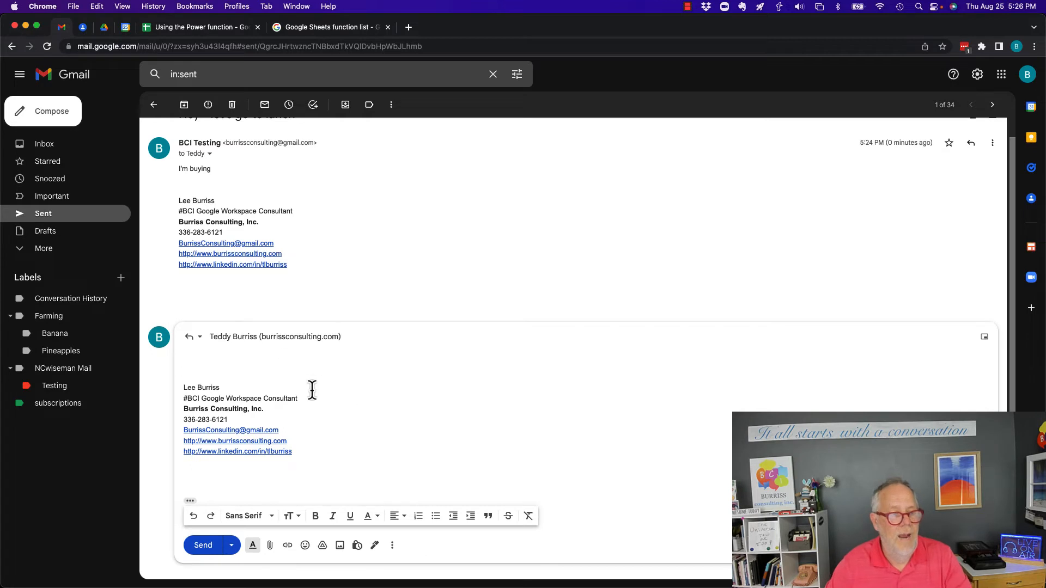
Step: Reply 'Did you get my message?' with the quote changed to 'You're buying' and send it
text(Did you be)
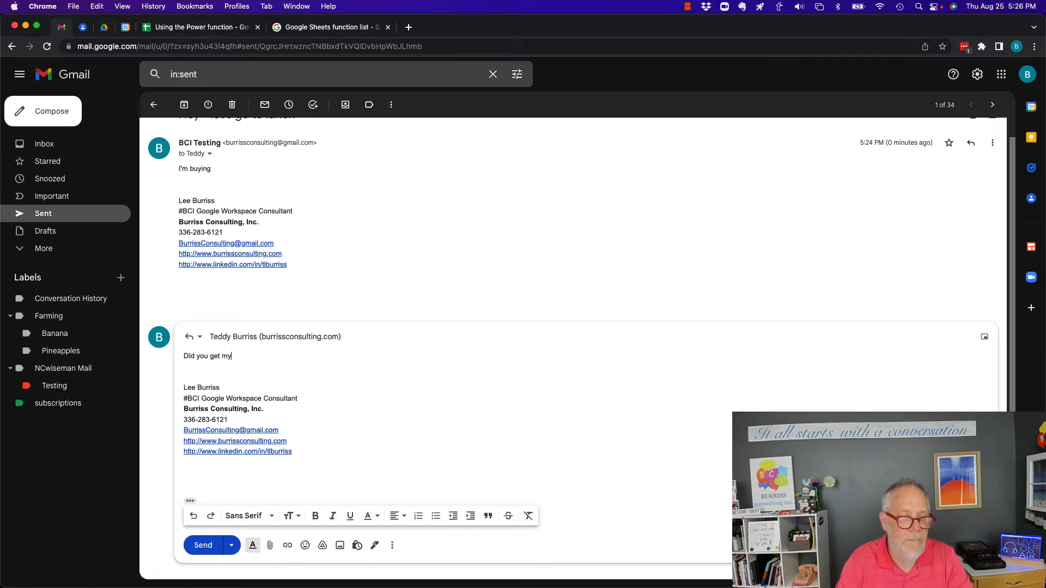
text(message?)
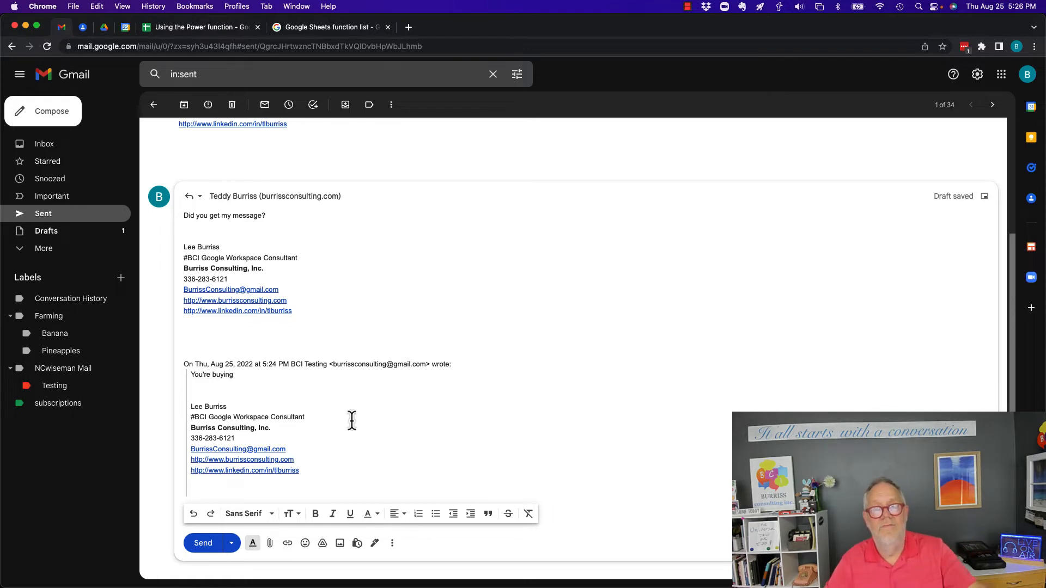
click(203, 543)
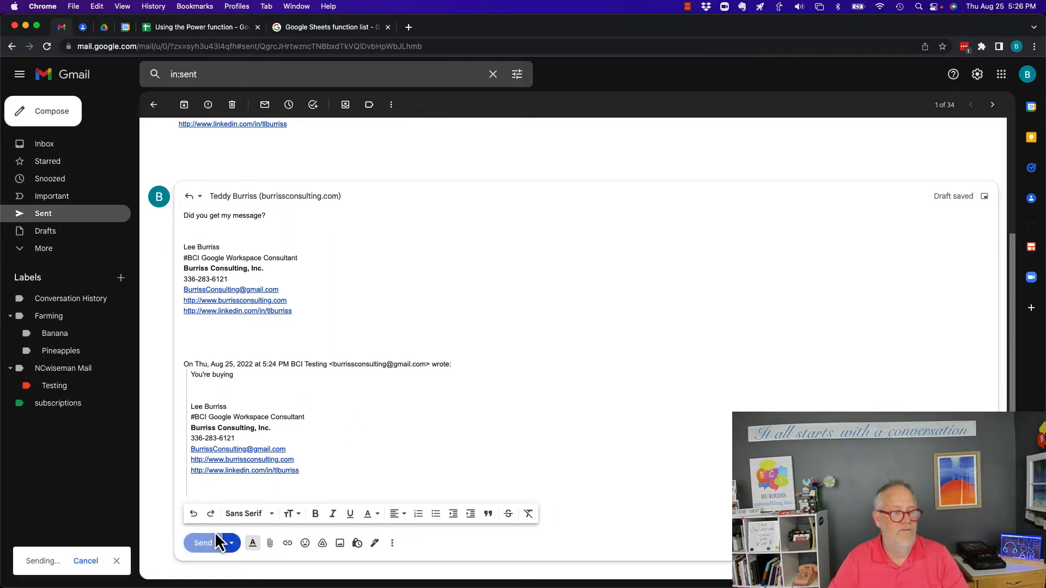
Step: Review the finished thread showing the original email and the 'You're buying' reply
click(203, 542)
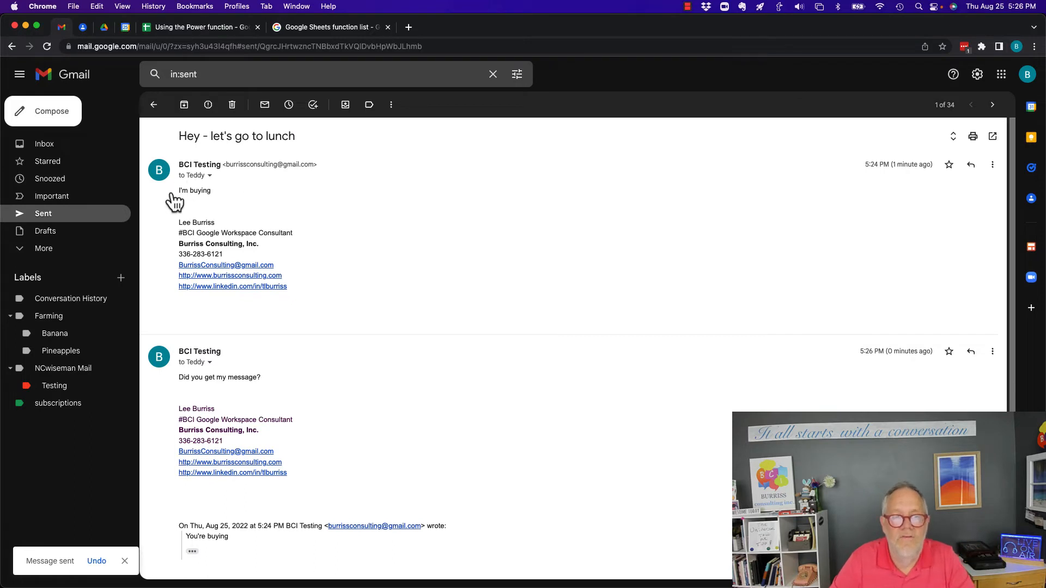
mouse_move(946, 367)
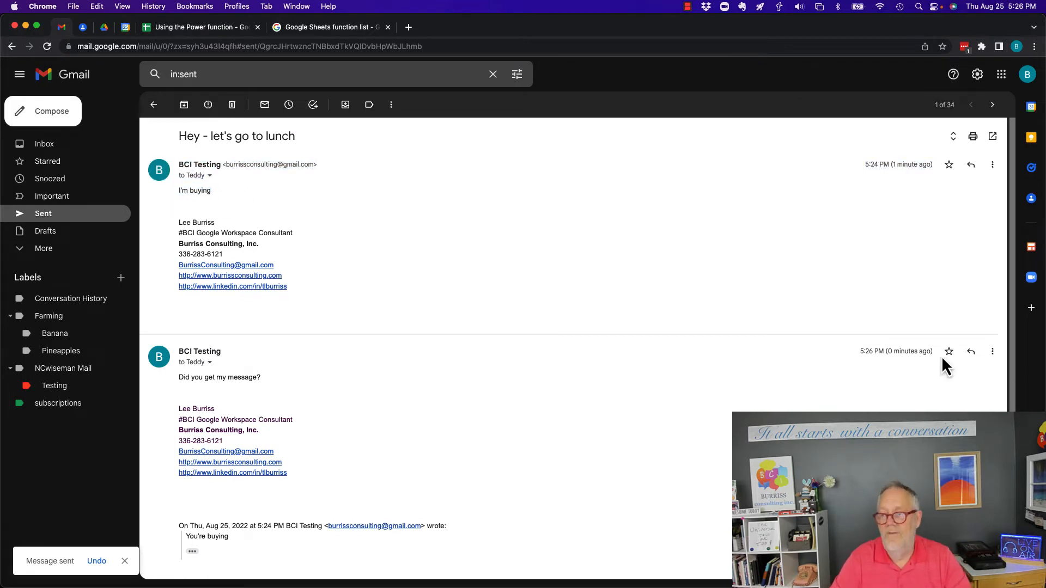
mouse_move(180, 379)
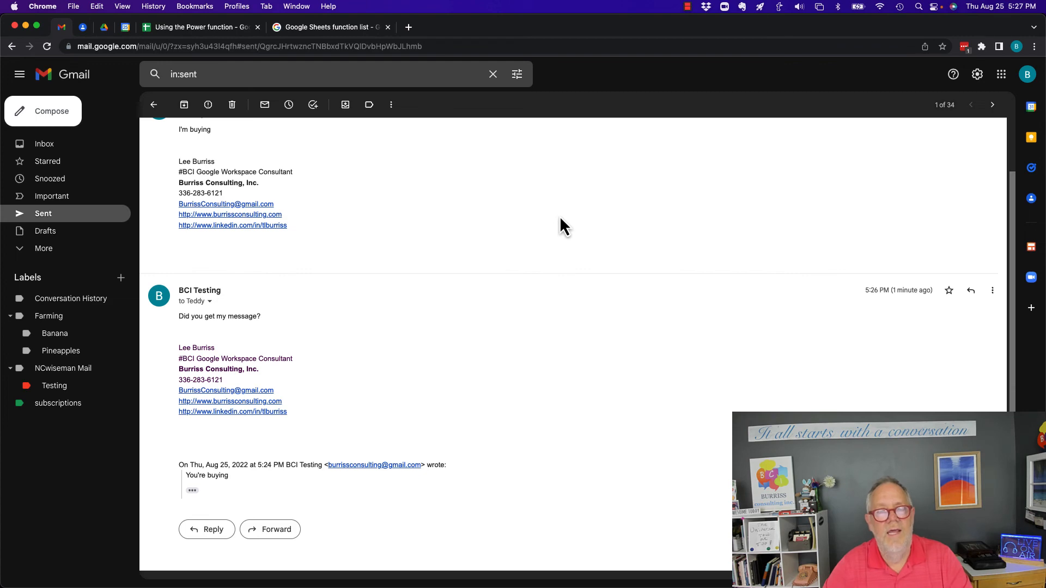
mouse_move(698, 206)
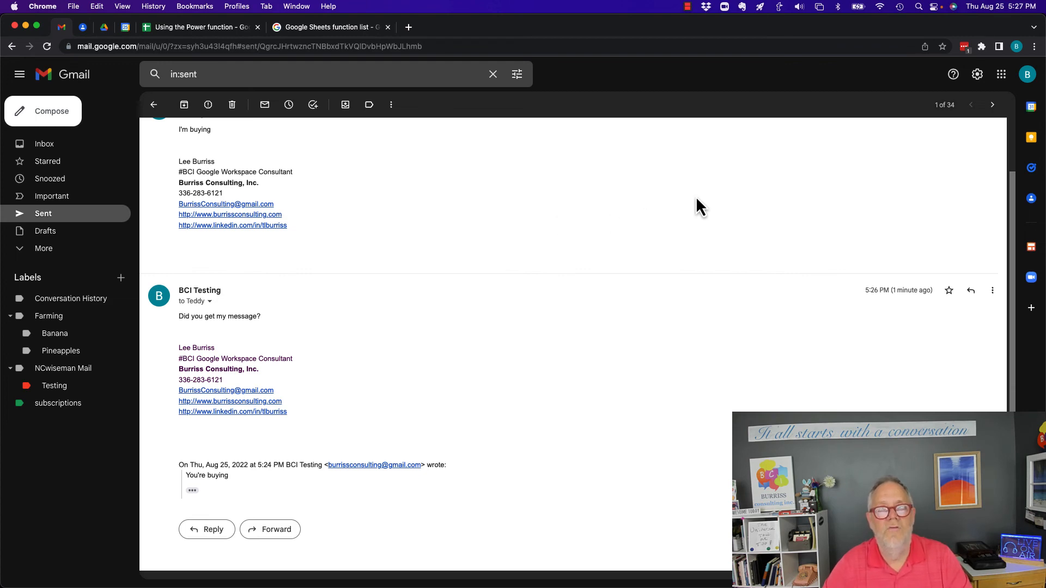
mouse_move(701, 182)
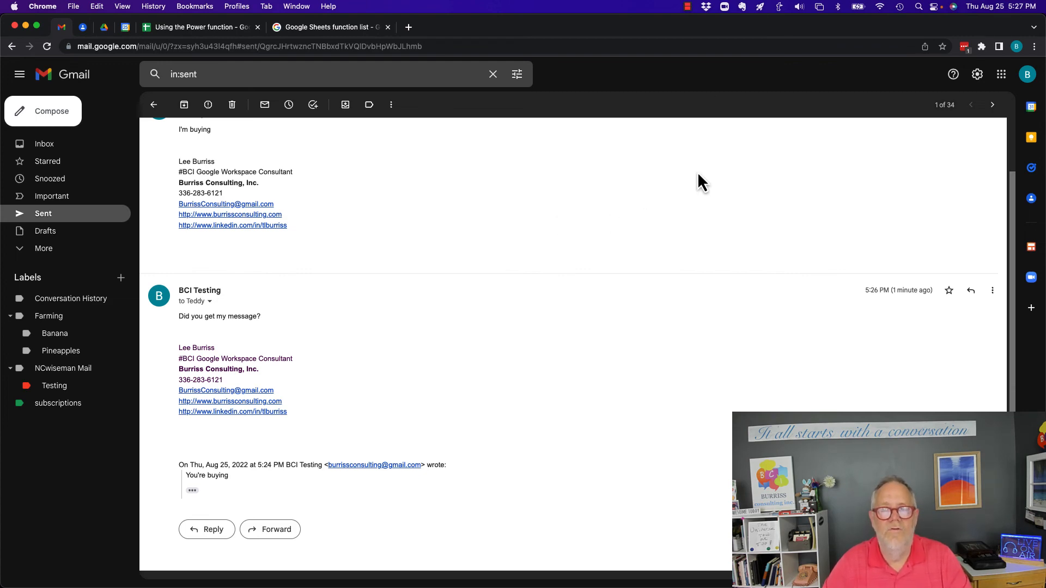